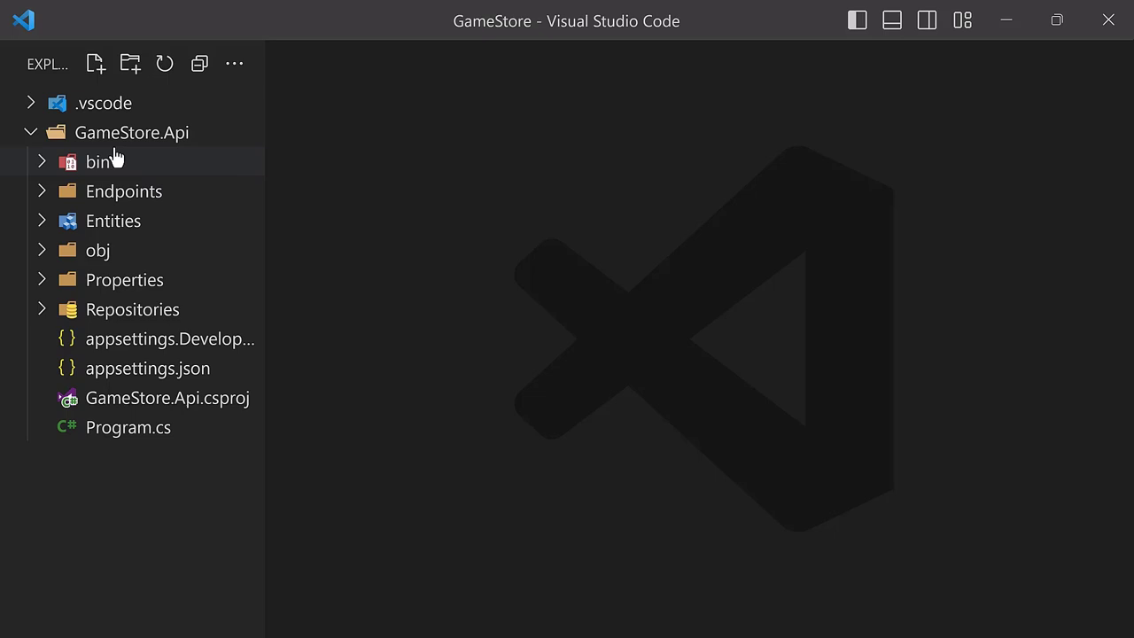
Step: Add a new empty Dtos.cs file to the GameStore.Api project from the Explorer context menu
right_click(131, 131)
text(Dtos.cs)
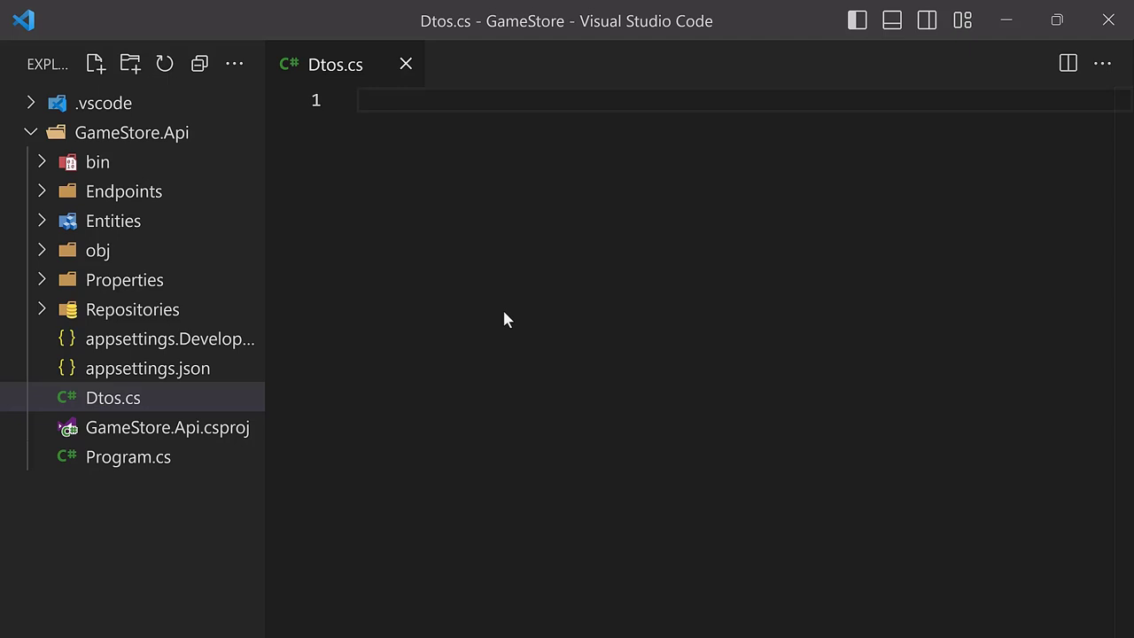
Step: Write the 'namespace GameStore.Api.Dtos;' declaration at the top of Dtos.cs
text(namespace GameStore.Api)
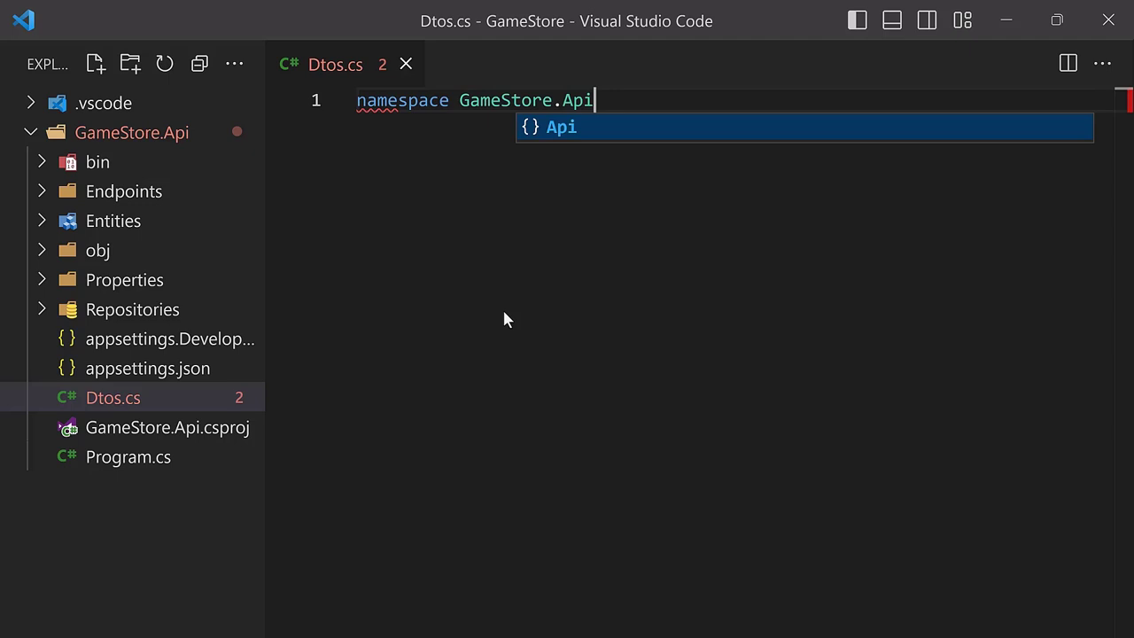
text(.Dtos;)
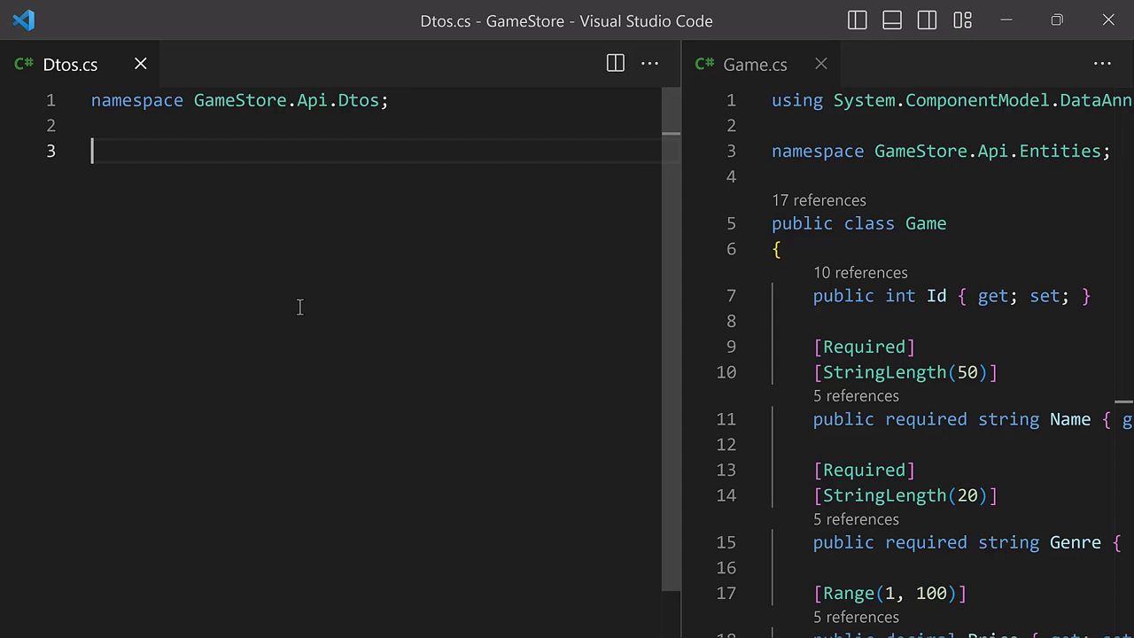
Step: Declare positional record GameDto with Id, Name, Genre, Price, ReleaseDate and ImageUri, checking the Game entity
text(public record GameDto)
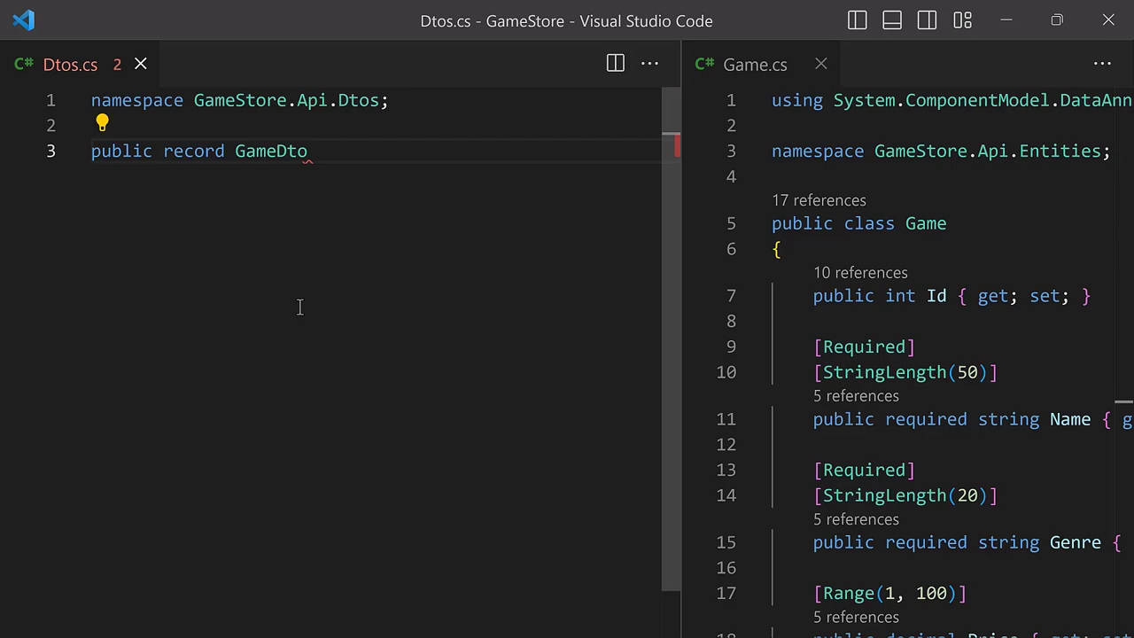
text(()
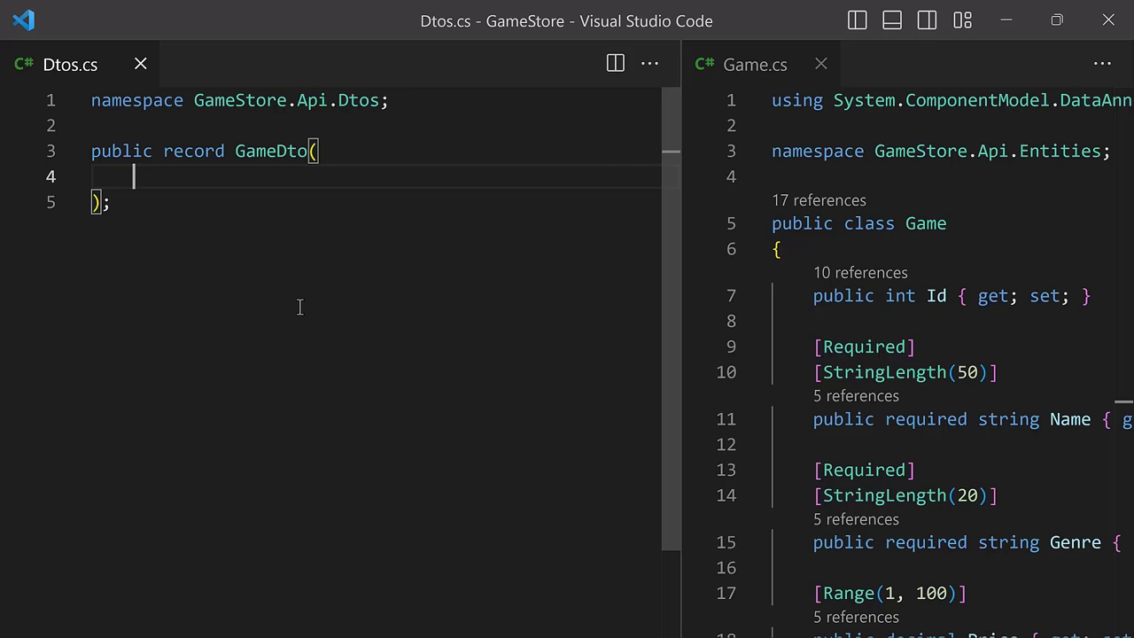
click(935, 294)
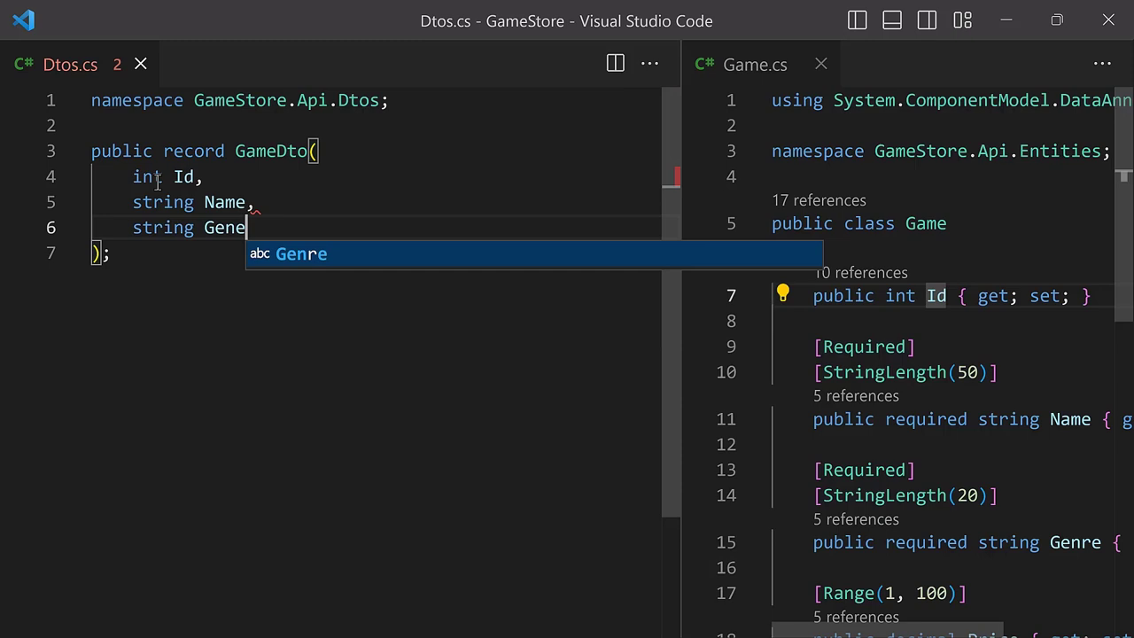
key(Enter)
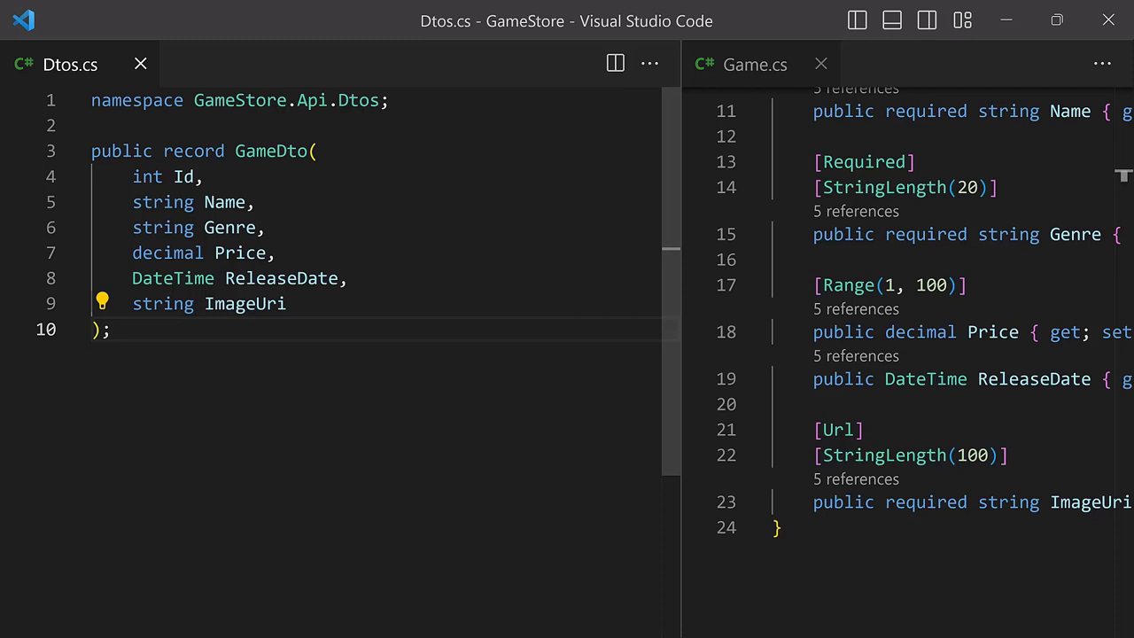
mouse_move(673, 280)
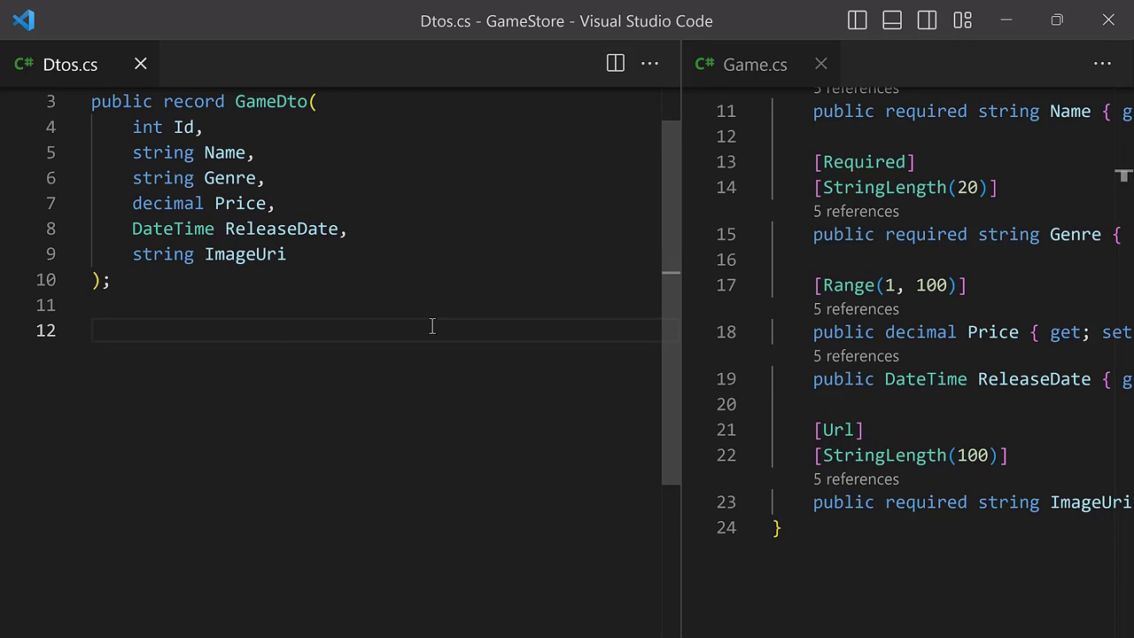
Step: Declare record CreateGameDto with string Name, Genre, Price, ReleaseDate and ImageUri, no Id
text(public record CreateGameDto()
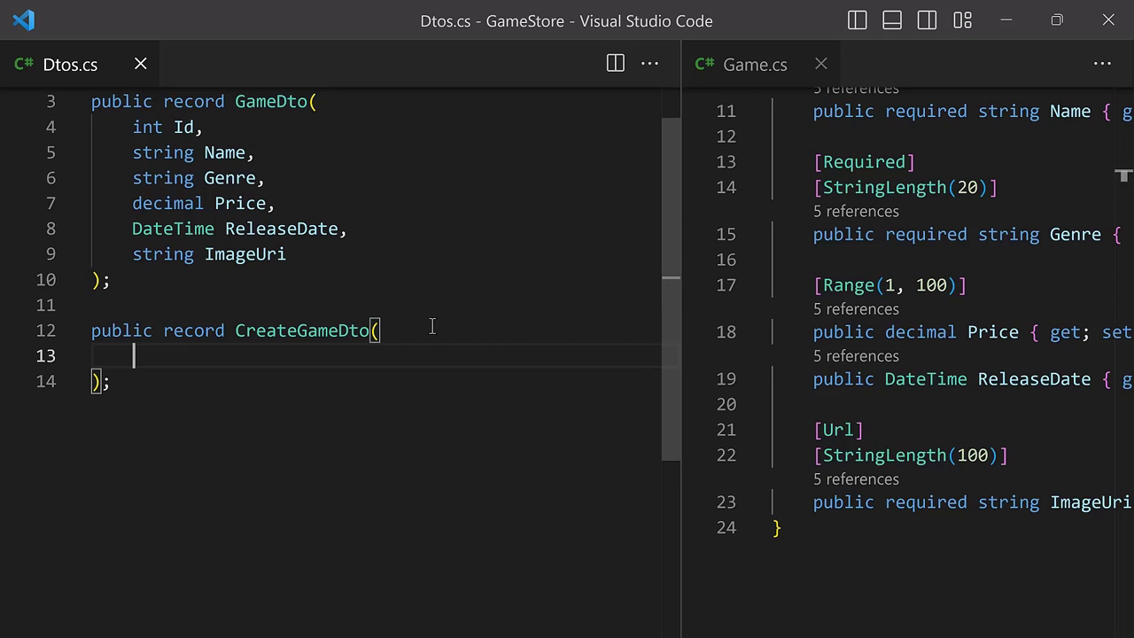
text(string Name,)
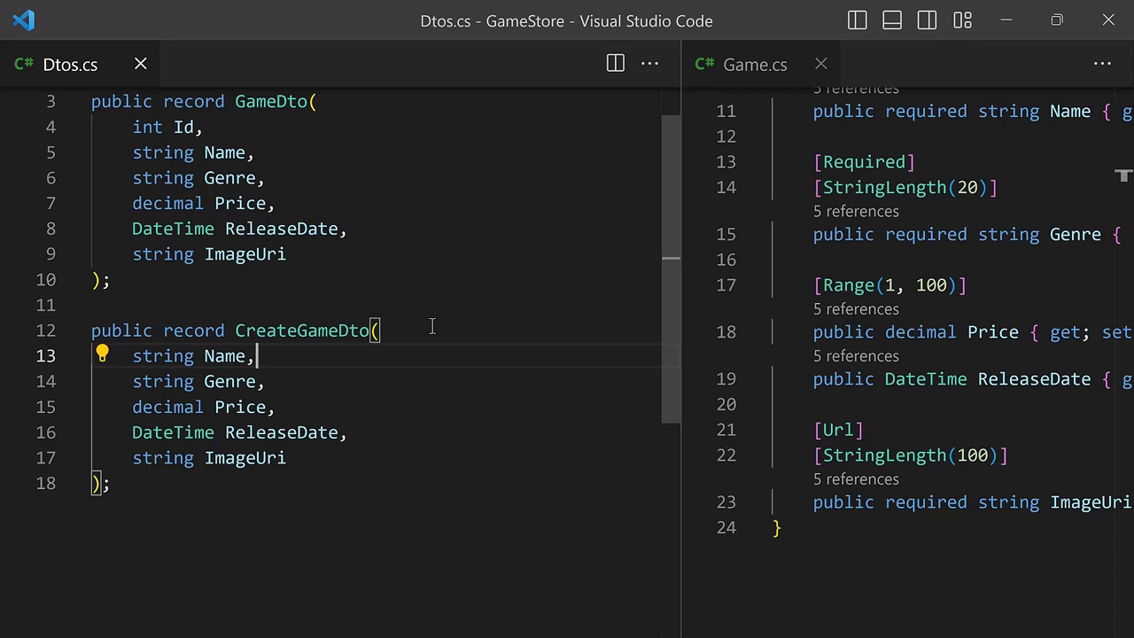
scroll(up, 3)
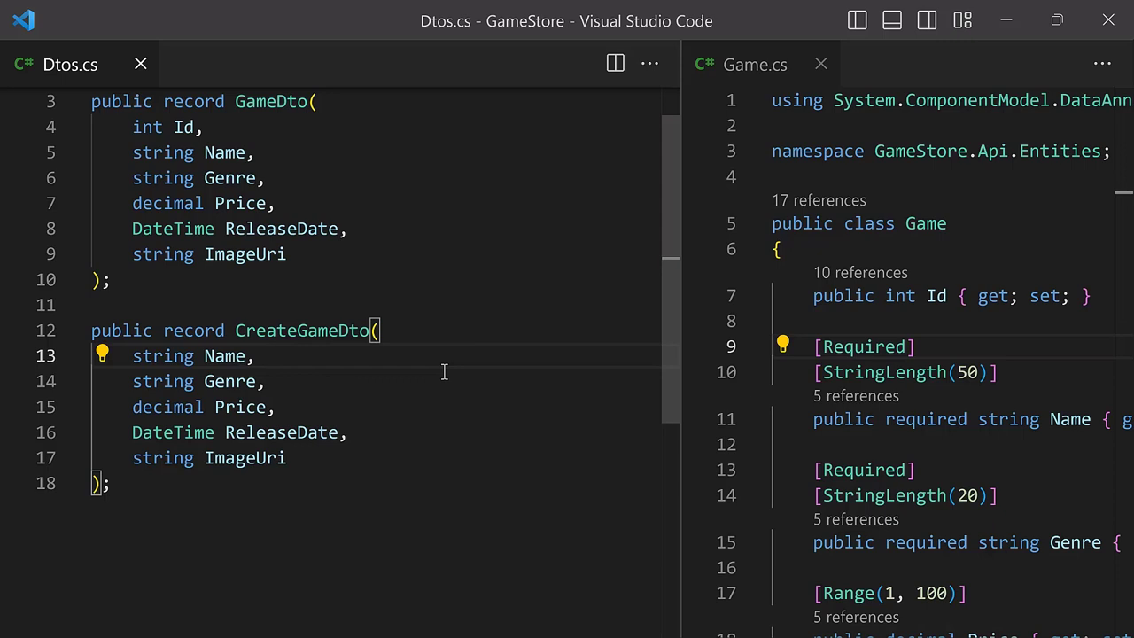
Step: Annotate CreateGameDto with [Required], [StringLength], [Range(1,100)] and [Url], importing System.ComponentModel.DataAnnotations
text([Required])
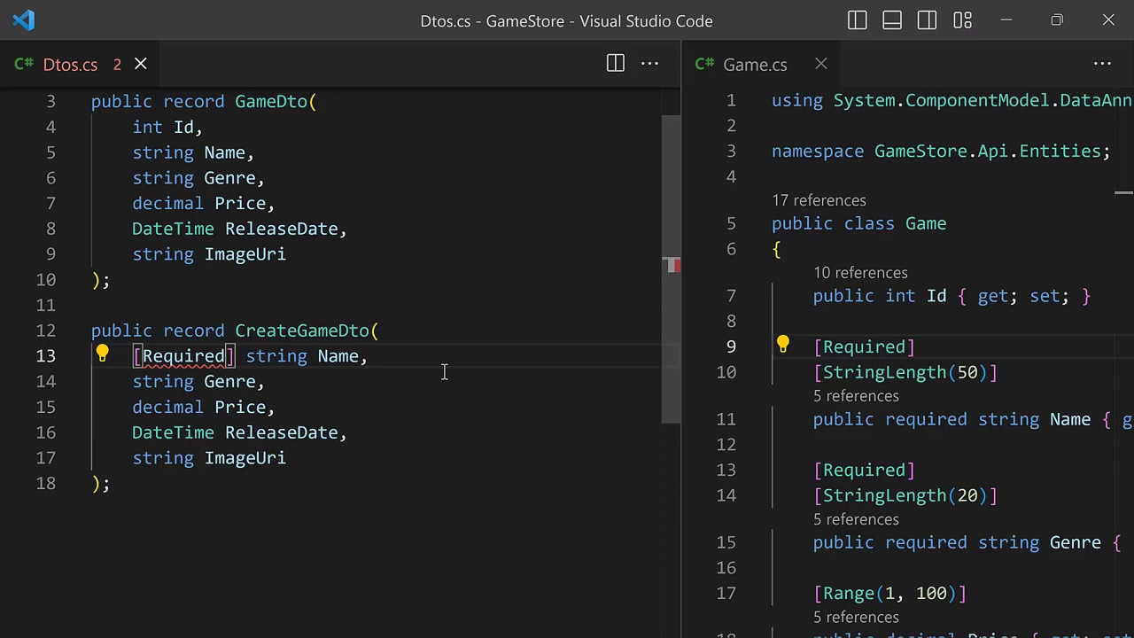
click(103, 354)
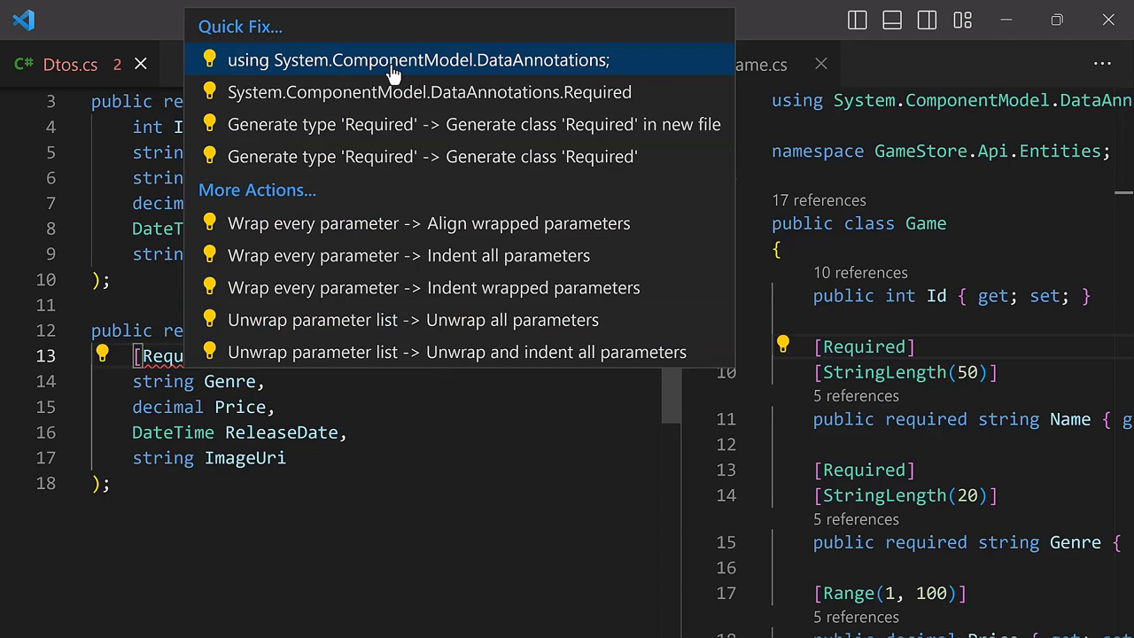
click(418, 60)
text([Required][StringLength(20)] )
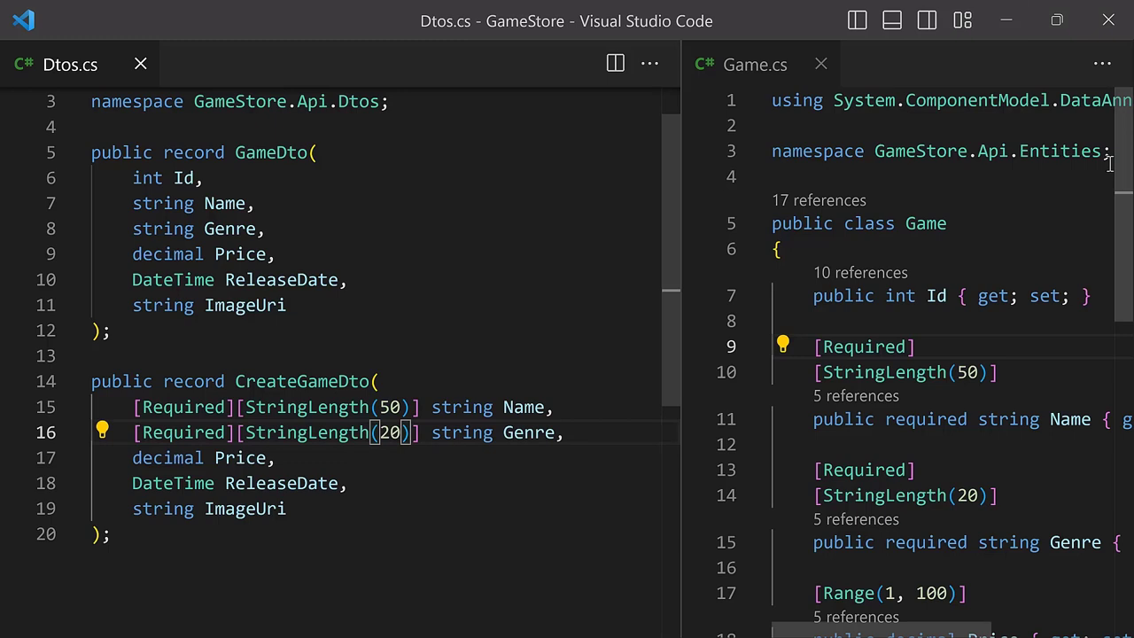
scroll(down, 3)
text([Url][StringLength(100)])
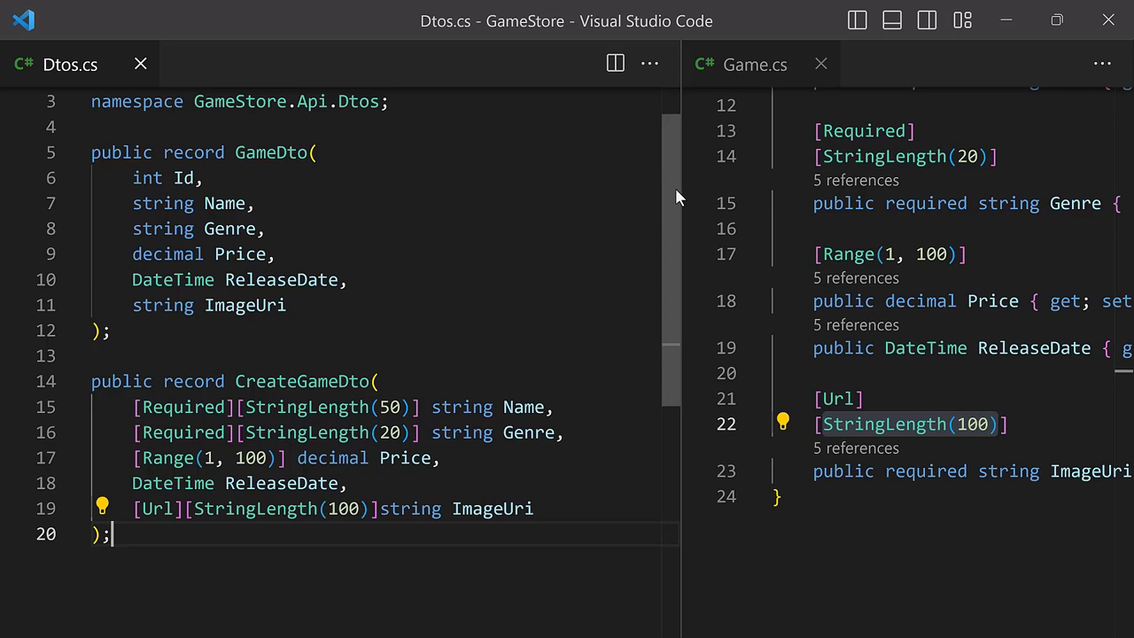
scroll(down, 3)
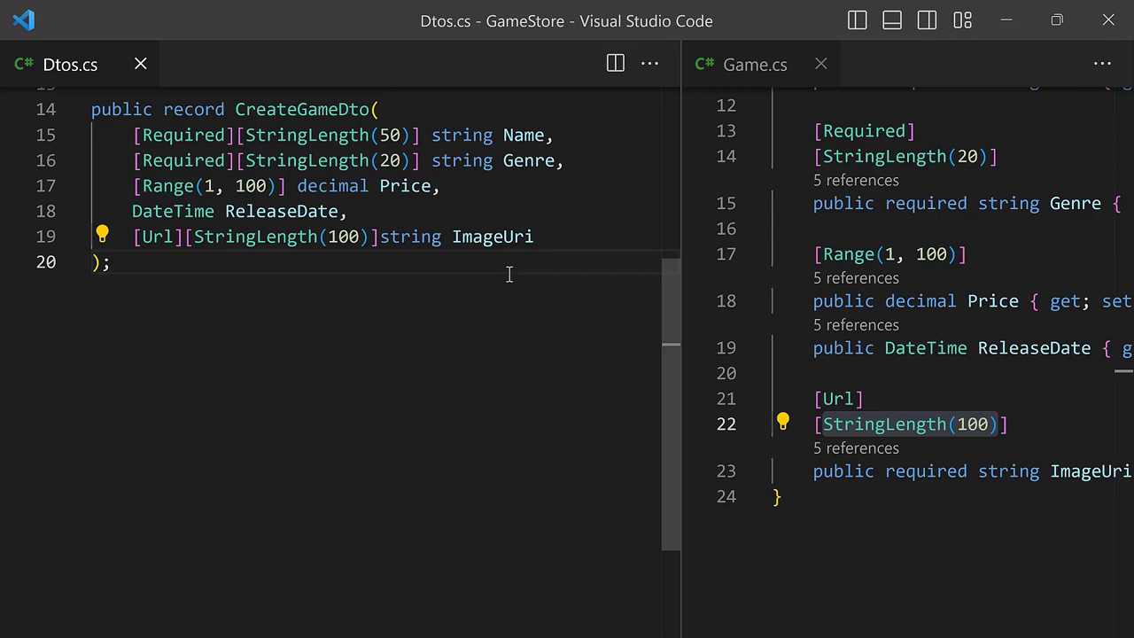
Step: Paste a copy of CreateGameDto below it renamed UpdateGameDto with the same validated fields
click(110, 262)
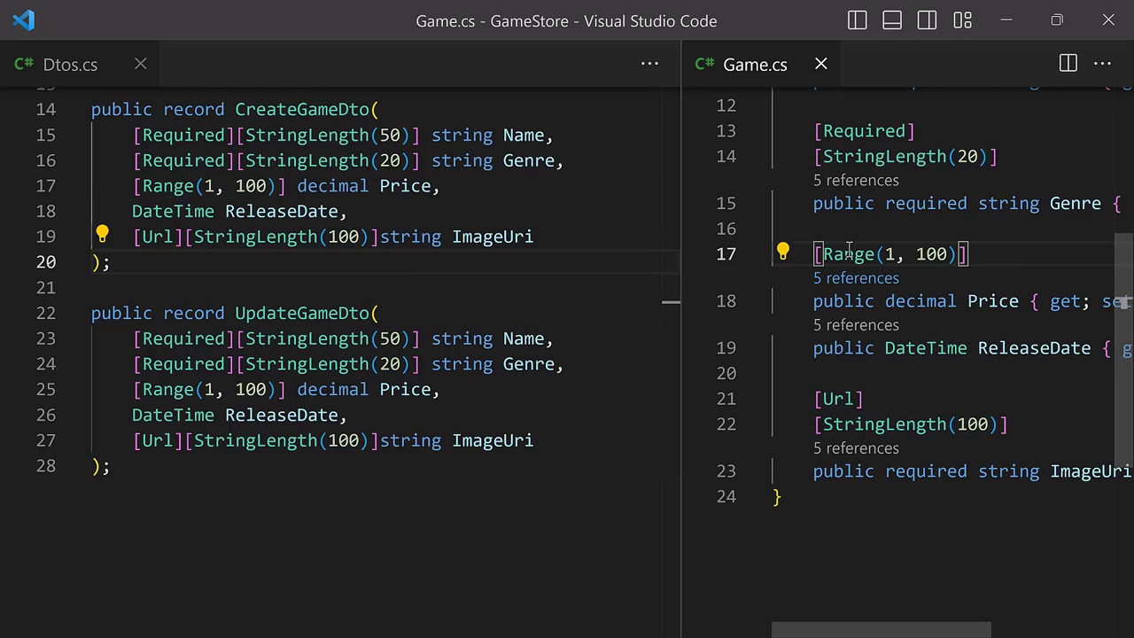
click(600, 510)
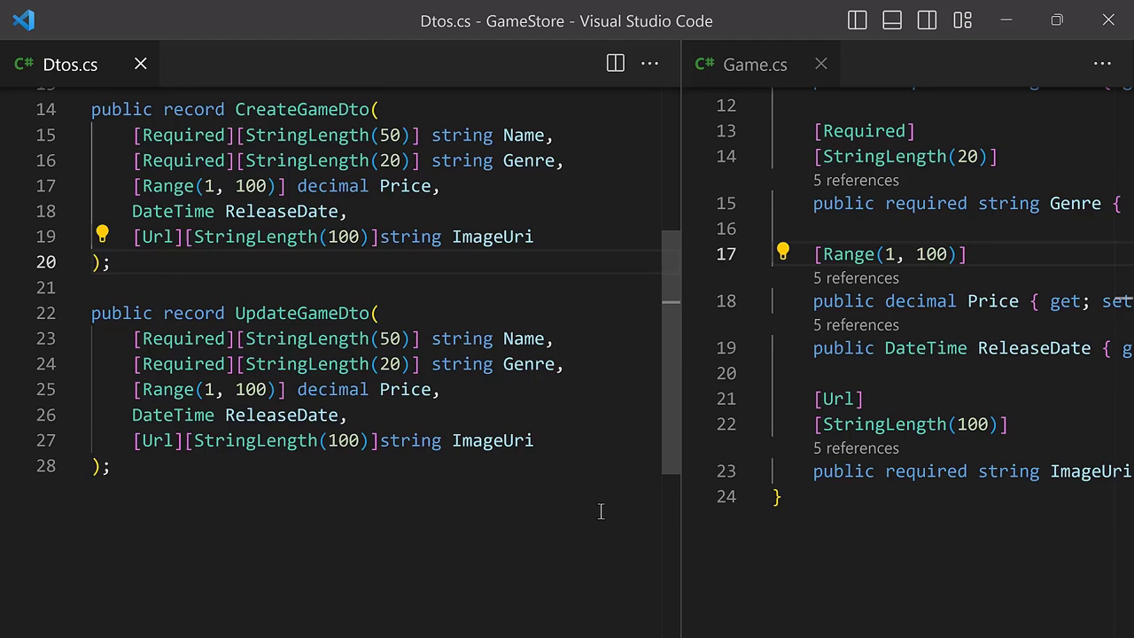
Step: Create EntityExtensions.cs with a static AsDto(this Game game) extension method signature
right_click(98, 220)
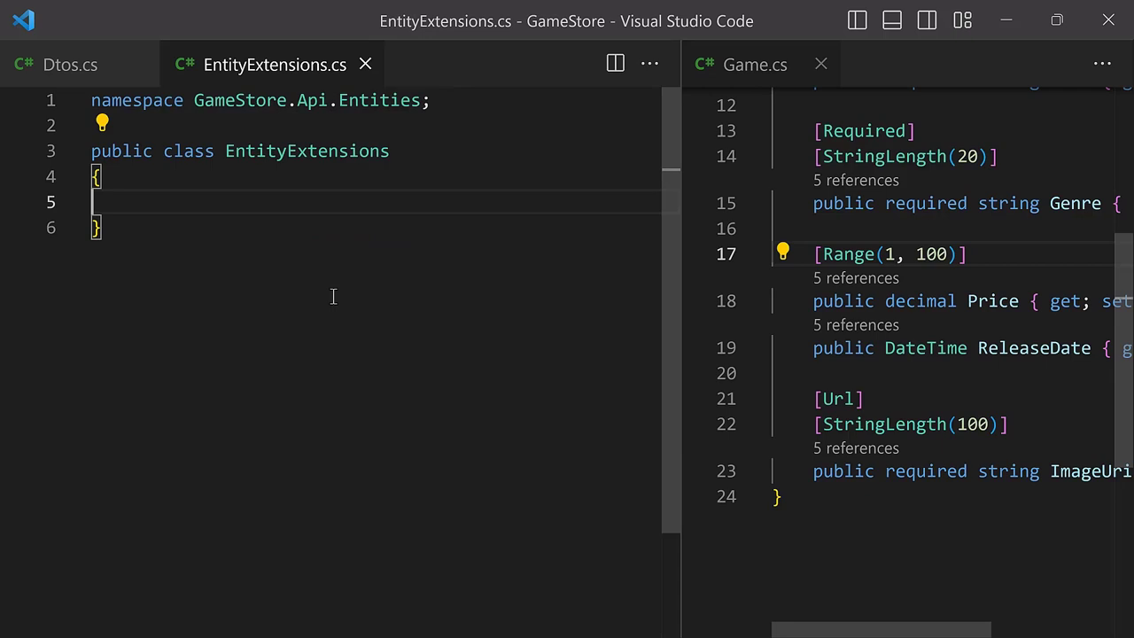
text(static GameDto)
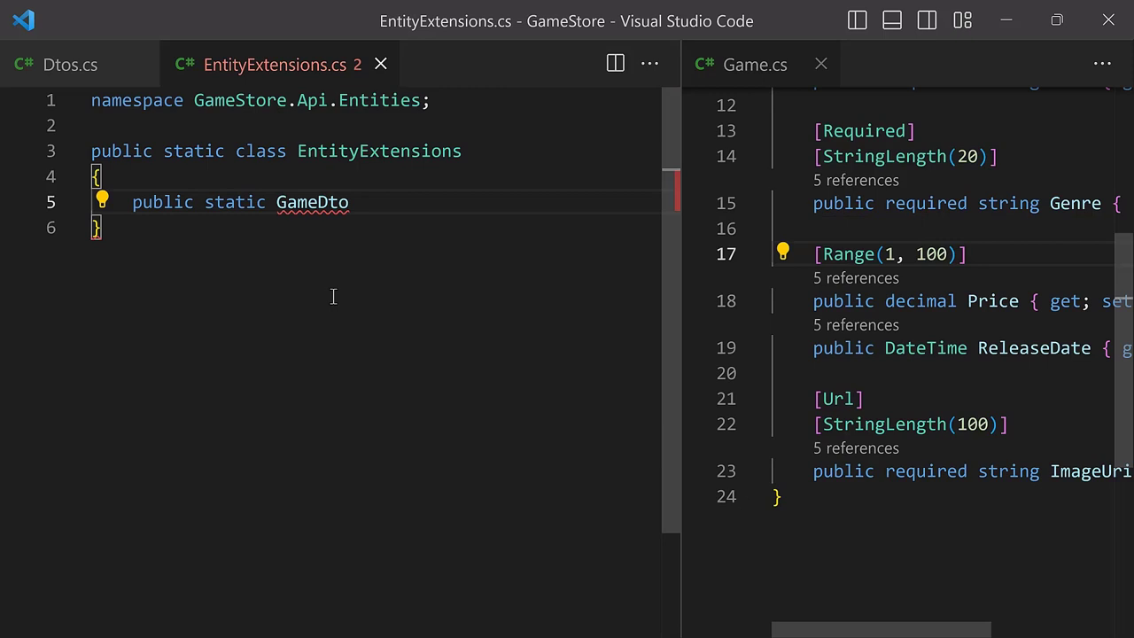
text(AsDt)
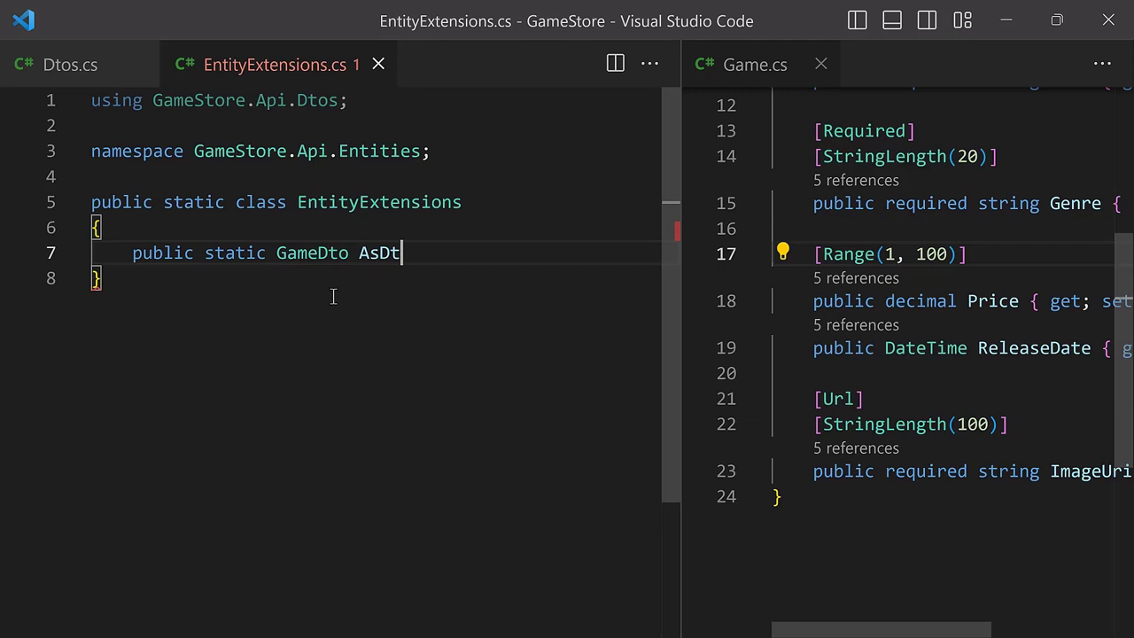
text(o())
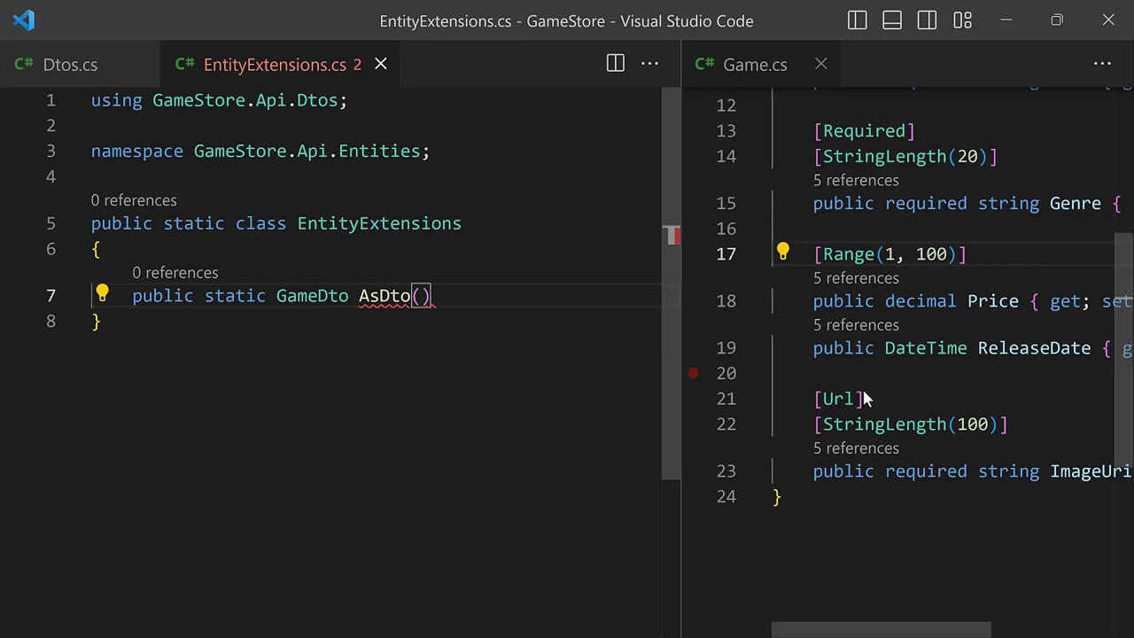
text(this Game game)
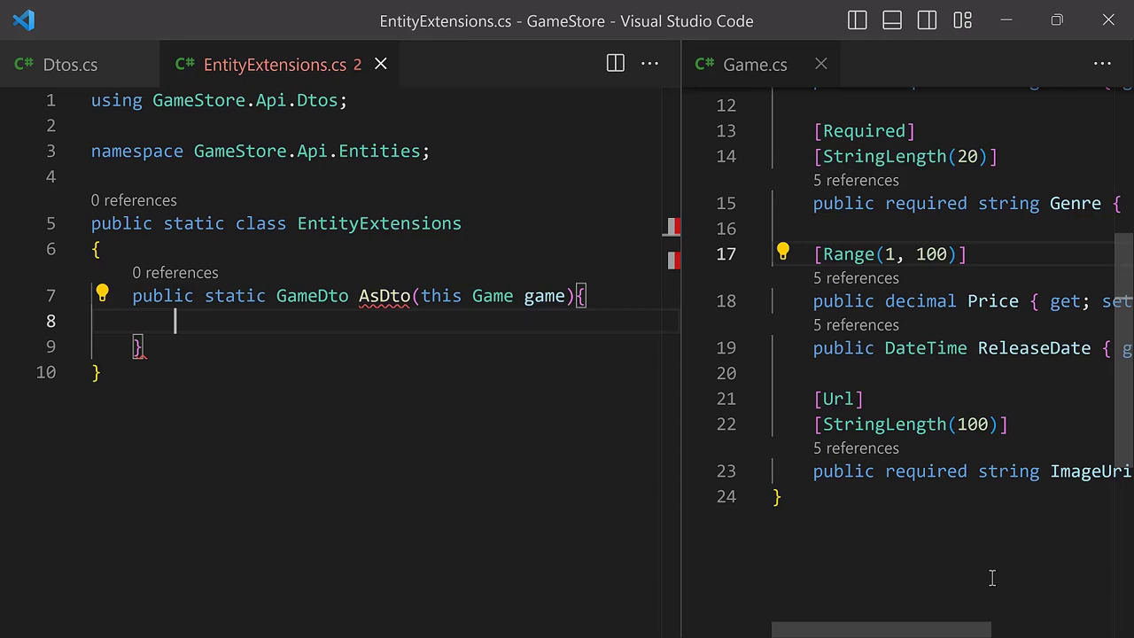
Step: Return new GameDto from game.Id, Name, Genre, Price, ReleaseDate and ImageUri inside AsDto
click(71, 64)
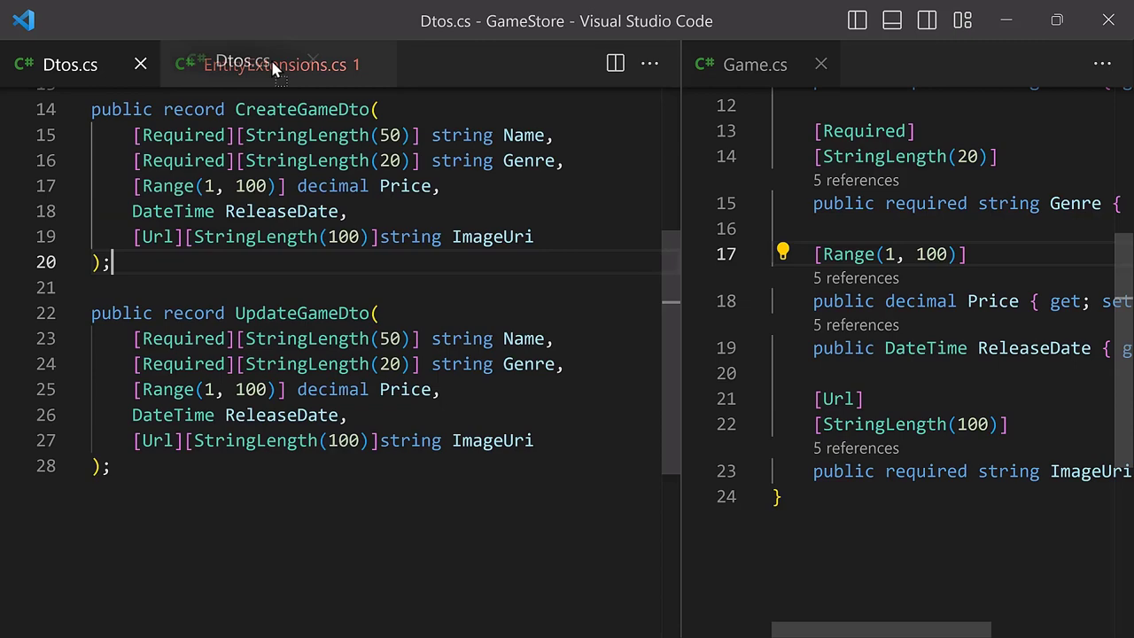
click(276, 64)
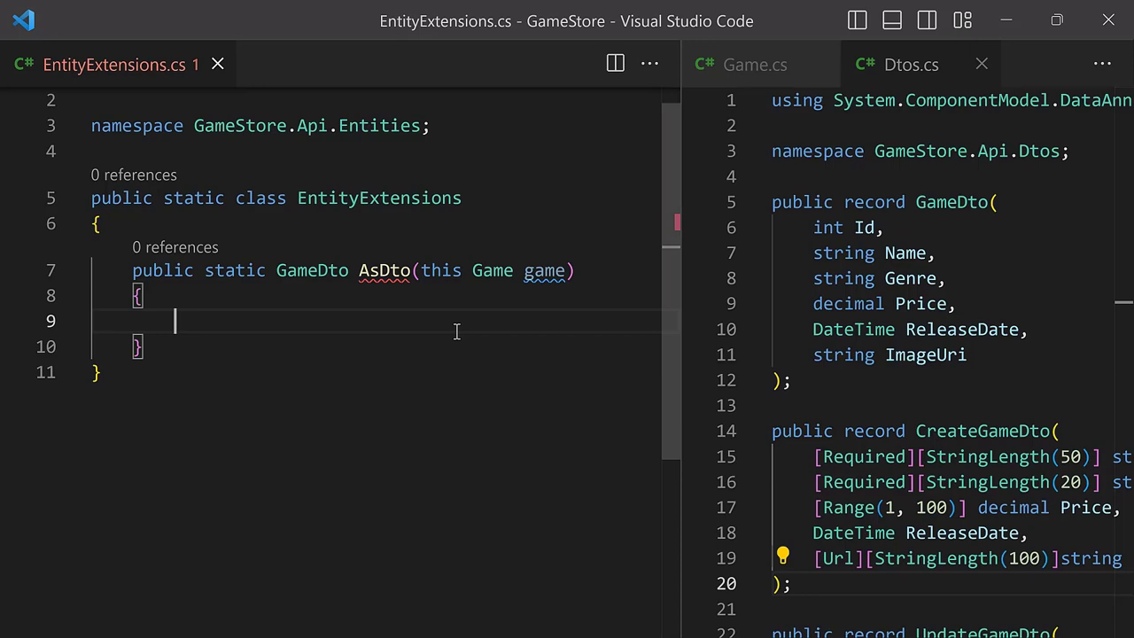
text(return new GameDto()
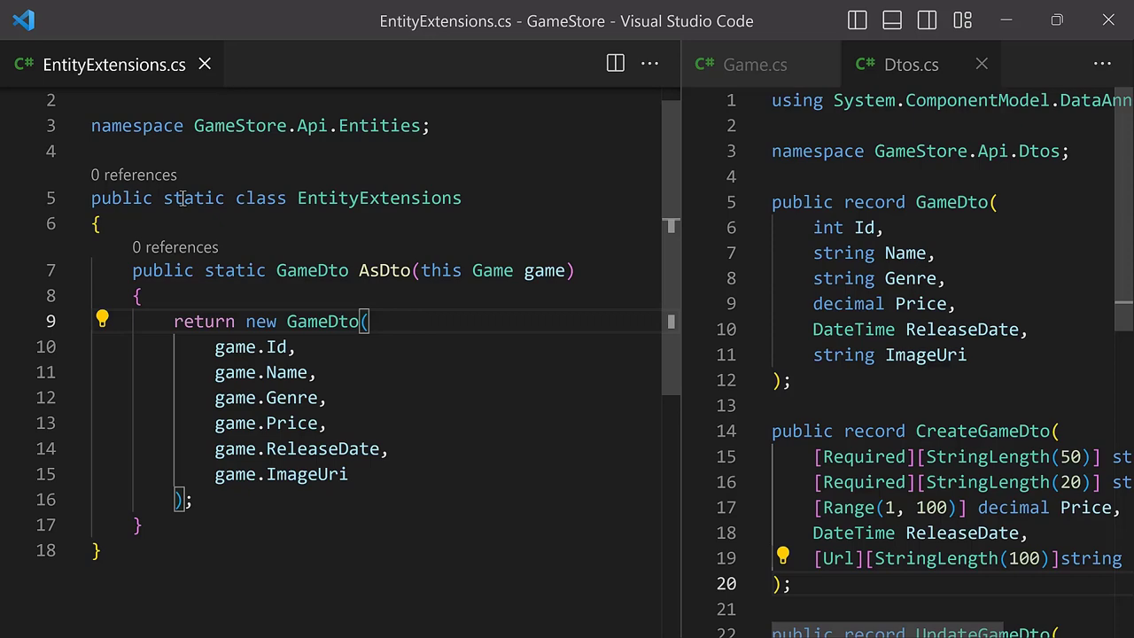
click(21, 19)
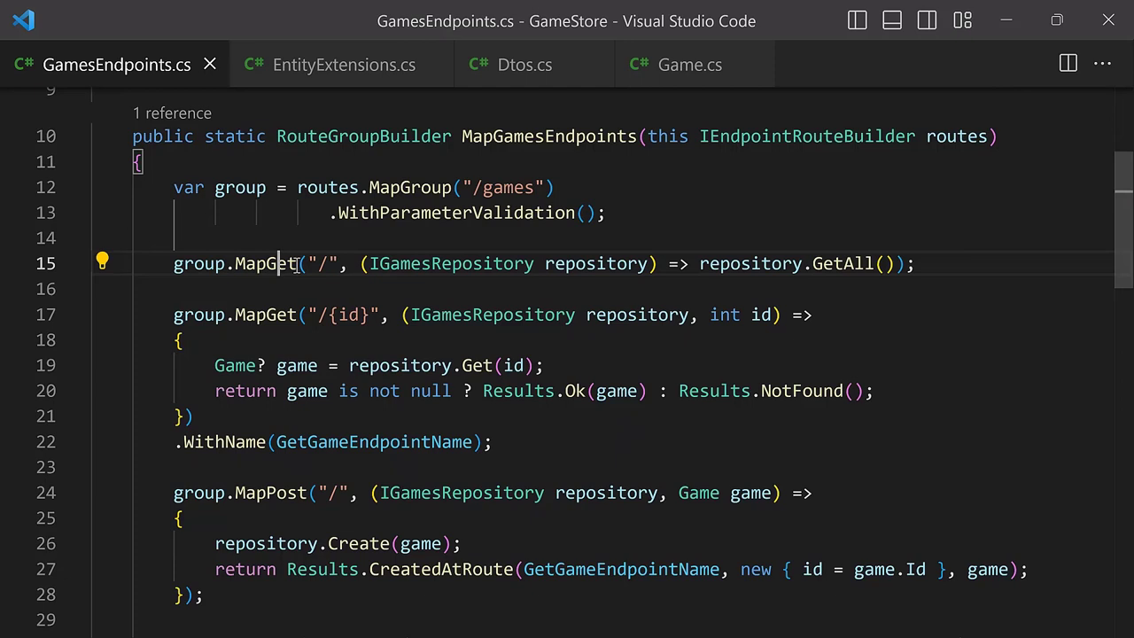
Step: Append '.Select(game => game.AsDto())' to GetAll() in the MapGet endpoint on its own line
key(Enter)
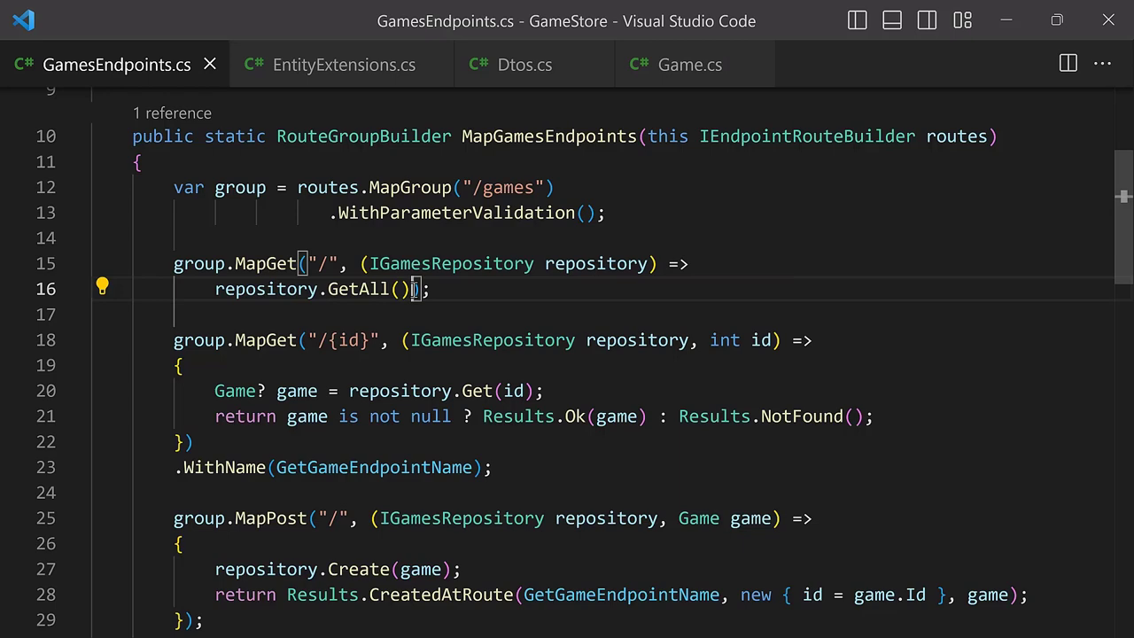
text(.Select(game => game.AsDto()
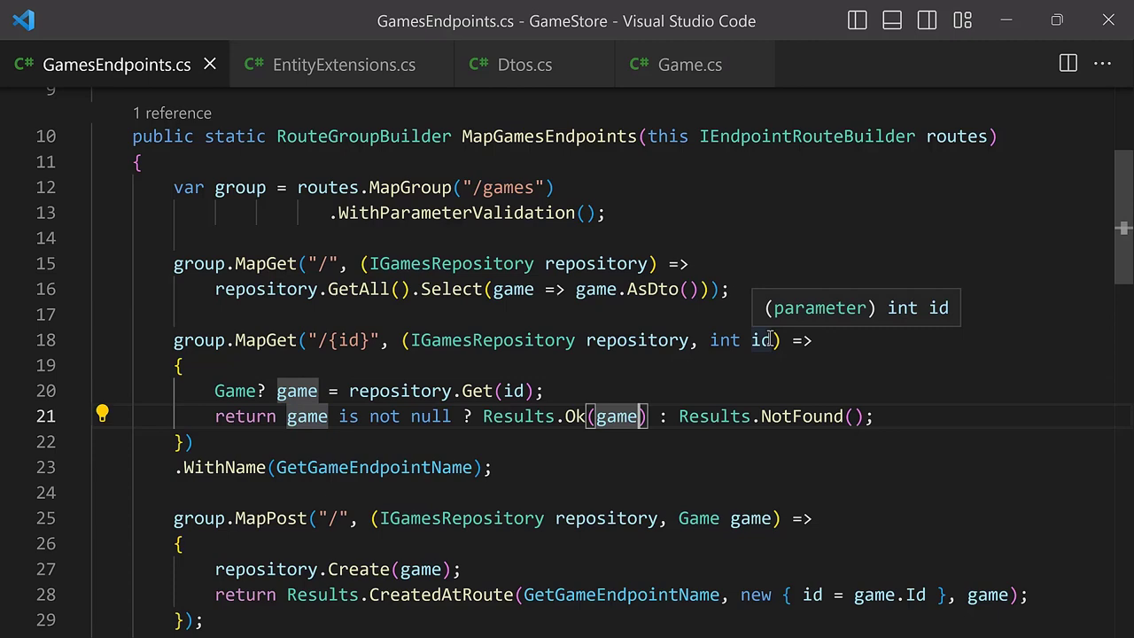
scroll(down, 3)
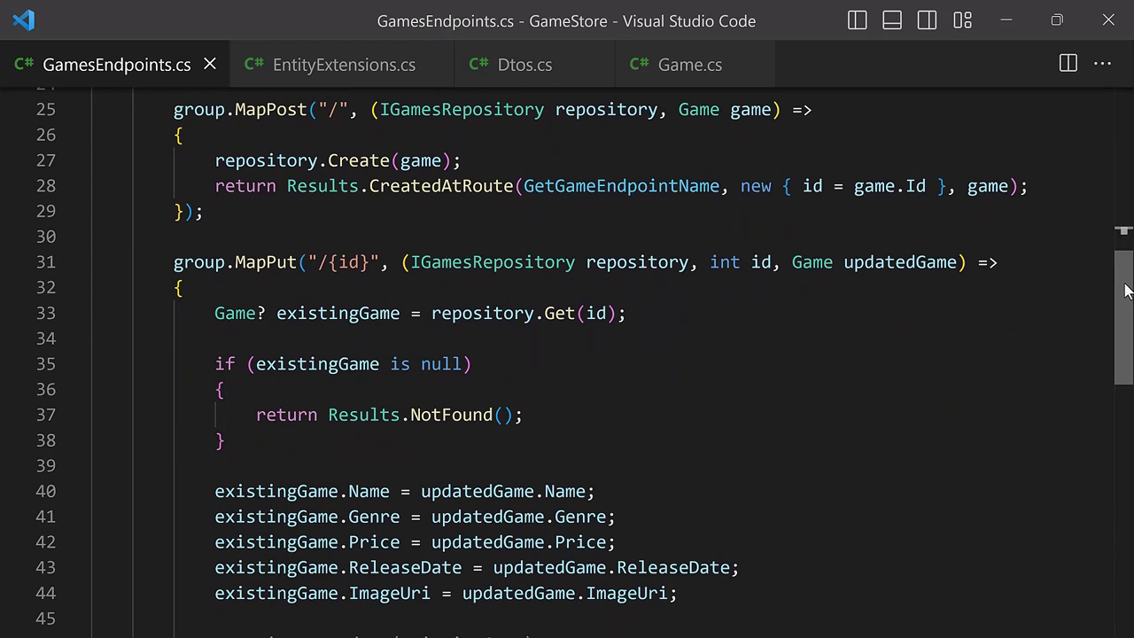
Step: Take 'CreateGameDto gameDto' in MapPost and build 'Game game = new()' from Name, Genre, Price, ReleaseDate, ImageUri
click(811, 110)
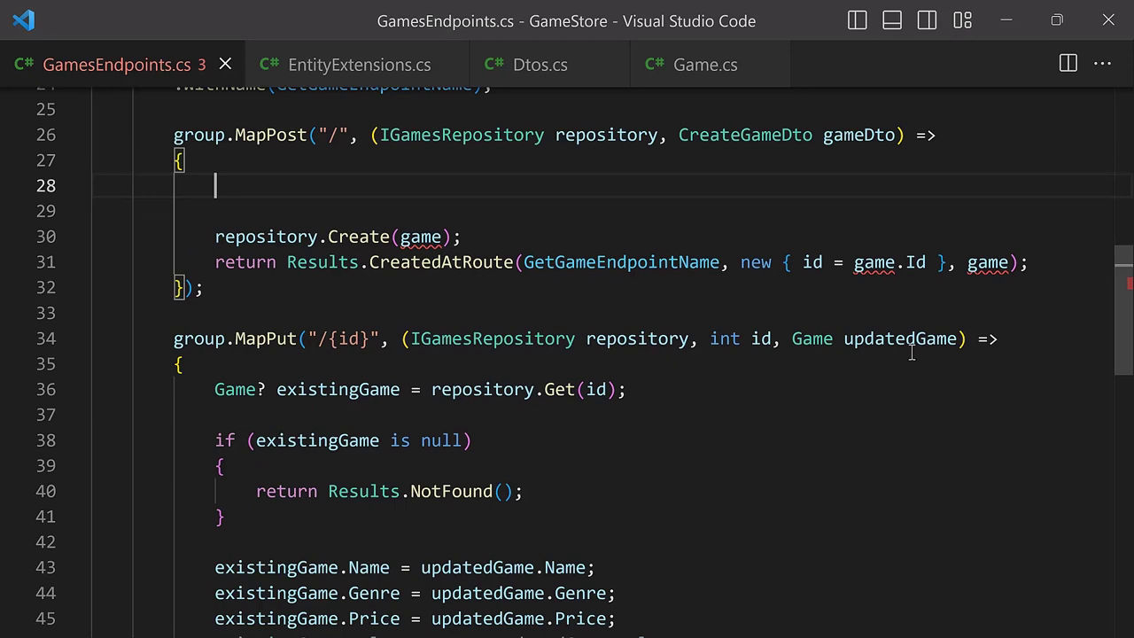
text(Game game = new()
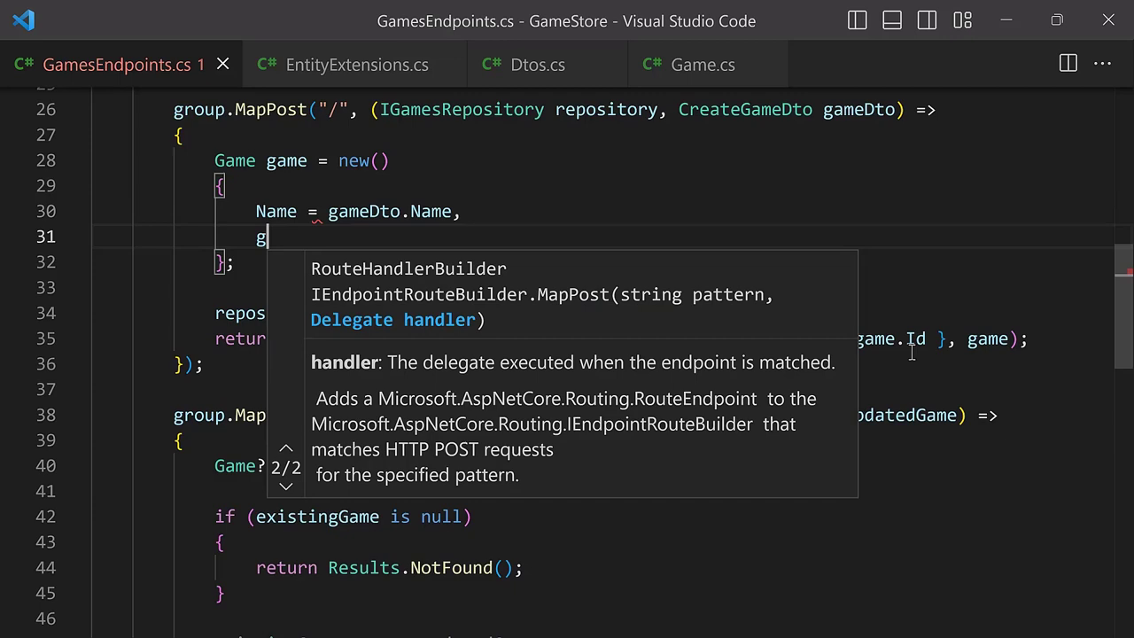
text(Genre = gameDto.Genre,)
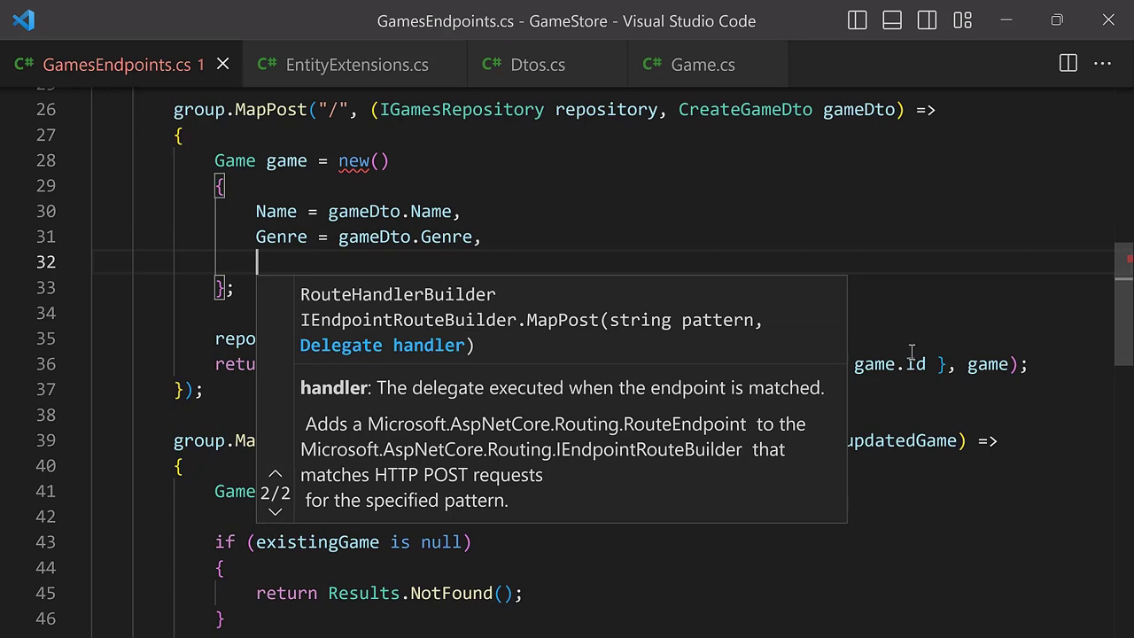
text(Price = gameDto.pri)
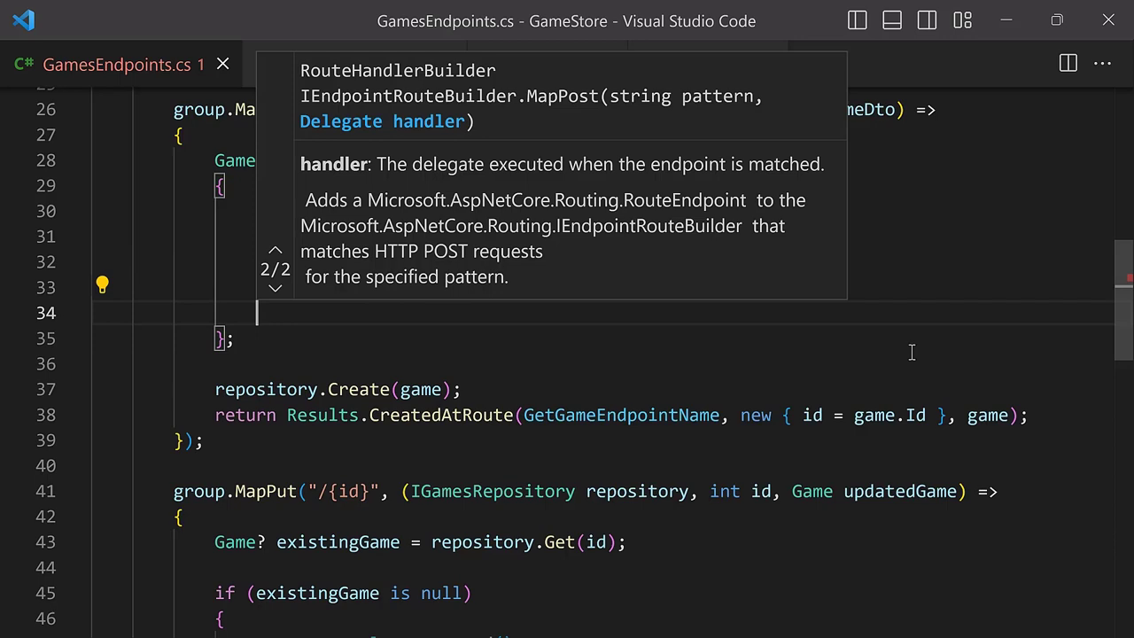
text(ImageUri = gameDto.ImageUri)
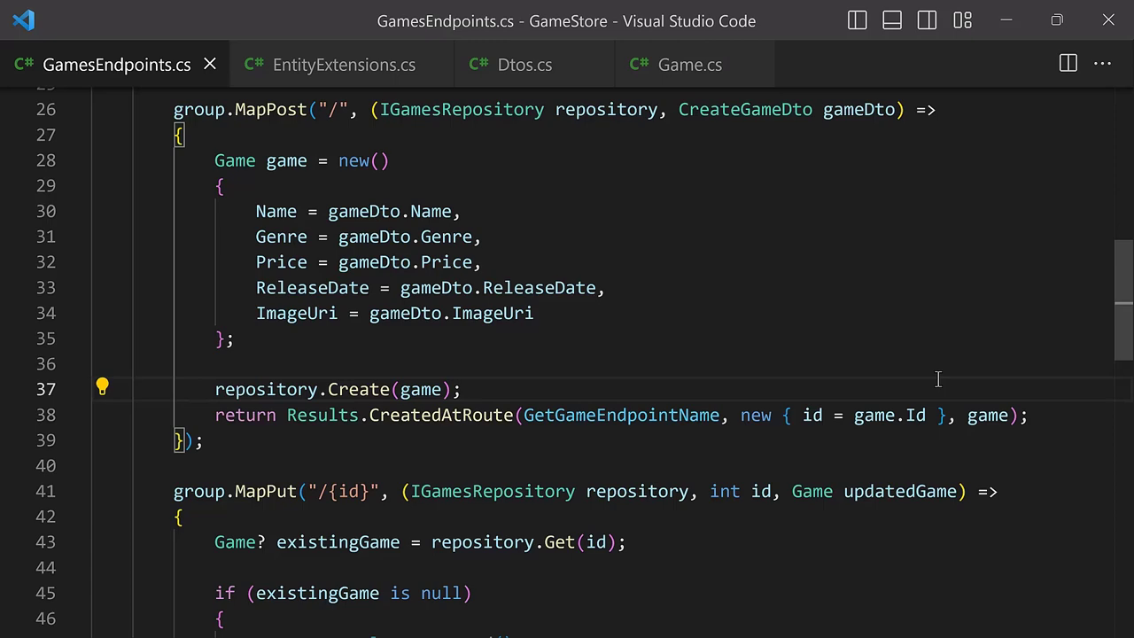
Step: Take 'UpdateGameDto updatedGameDto' in MapPut, assign its fields to the existing game, and restart debugging
scroll(down, 3)
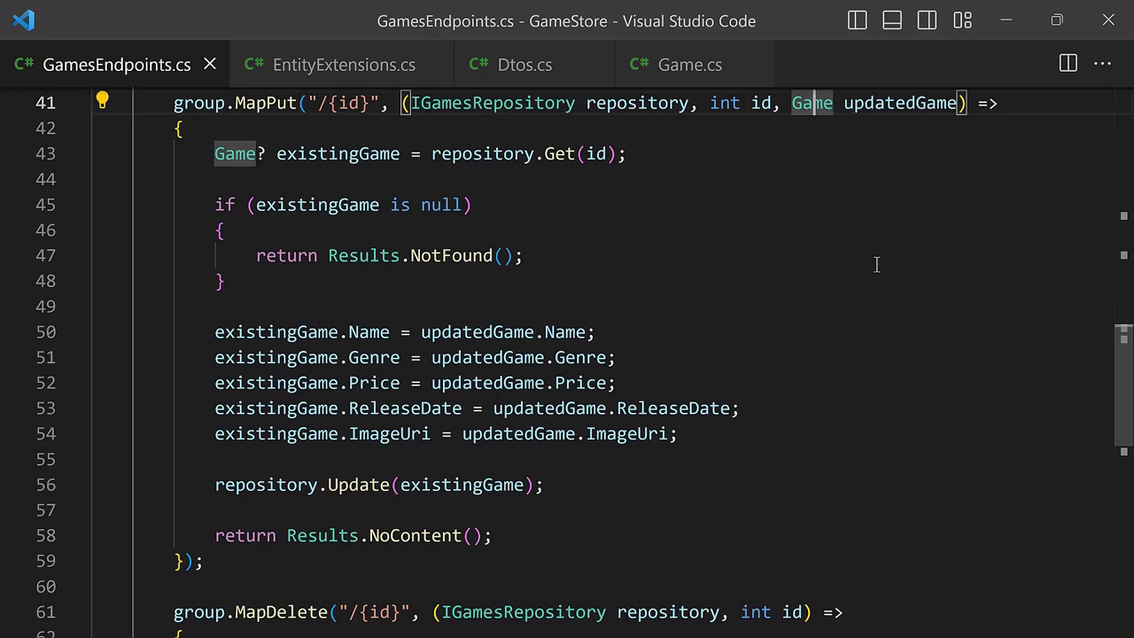
text(UpdateGam)
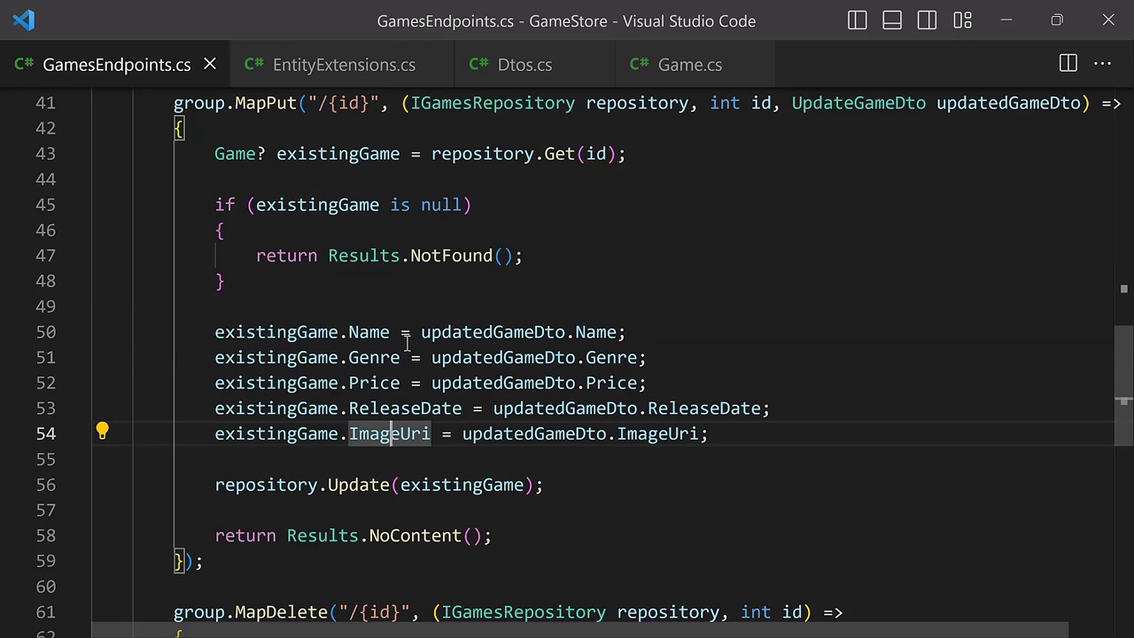
click(370, 485)
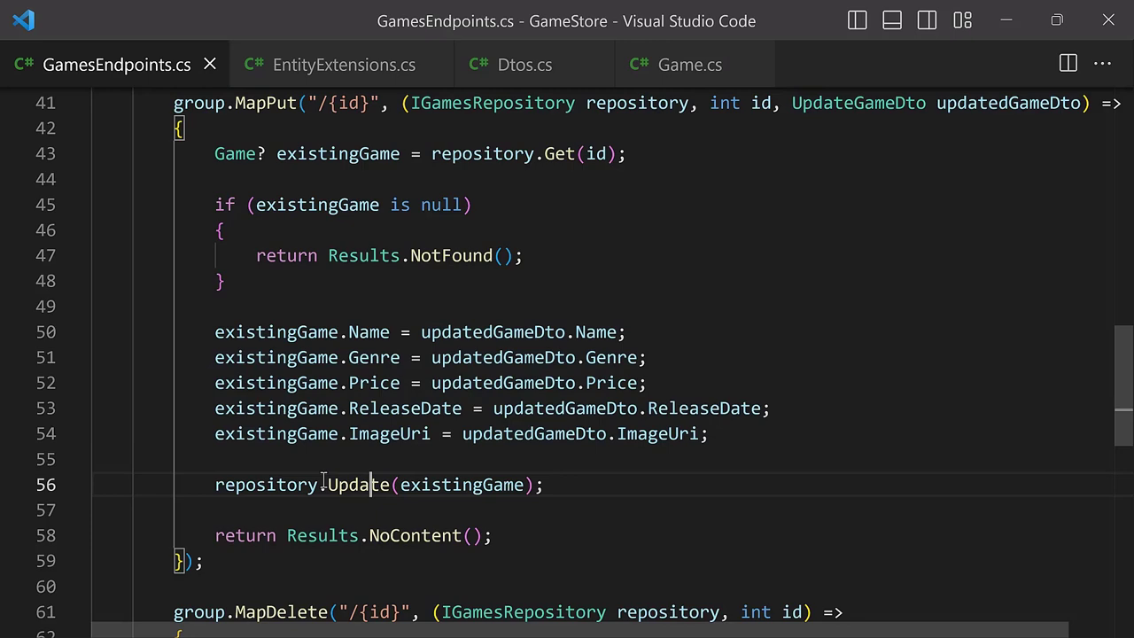
scroll(down, 3)
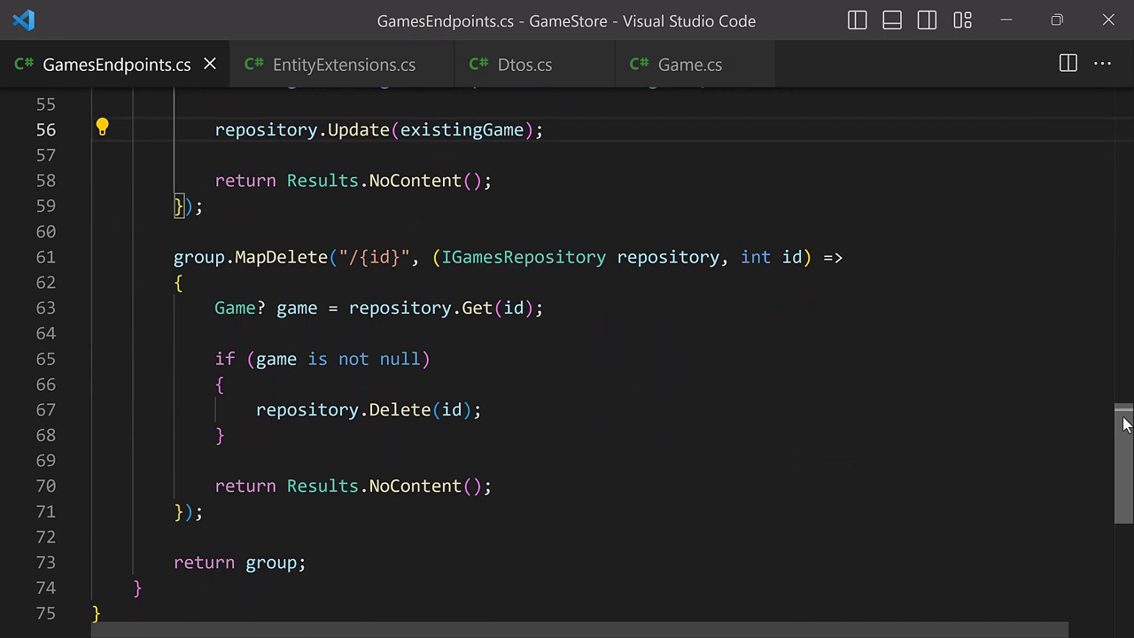
scroll(up, 3)
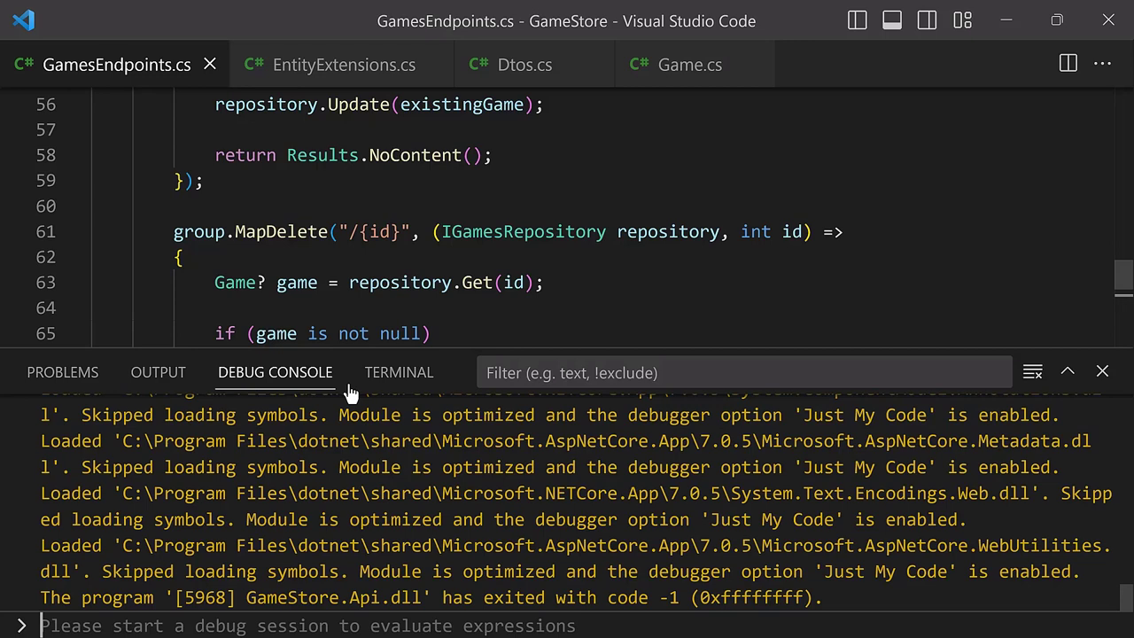
Step: Send GET /games for a 200 OK DTO list, then bring up the Minecraft POST request
click(398, 372)
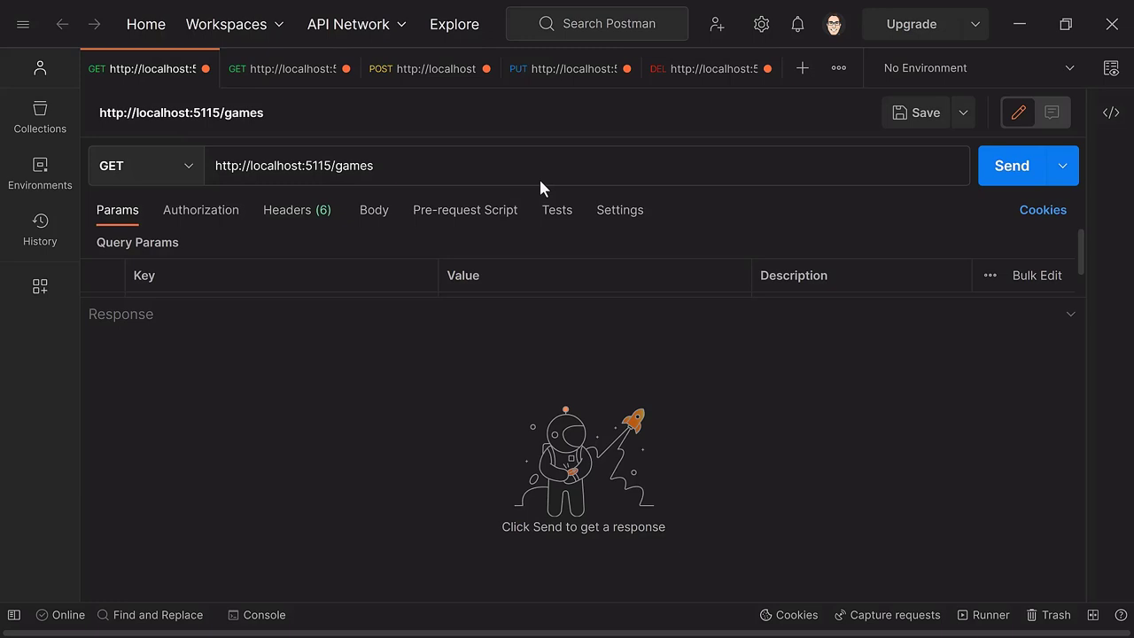
click(1010, 166)
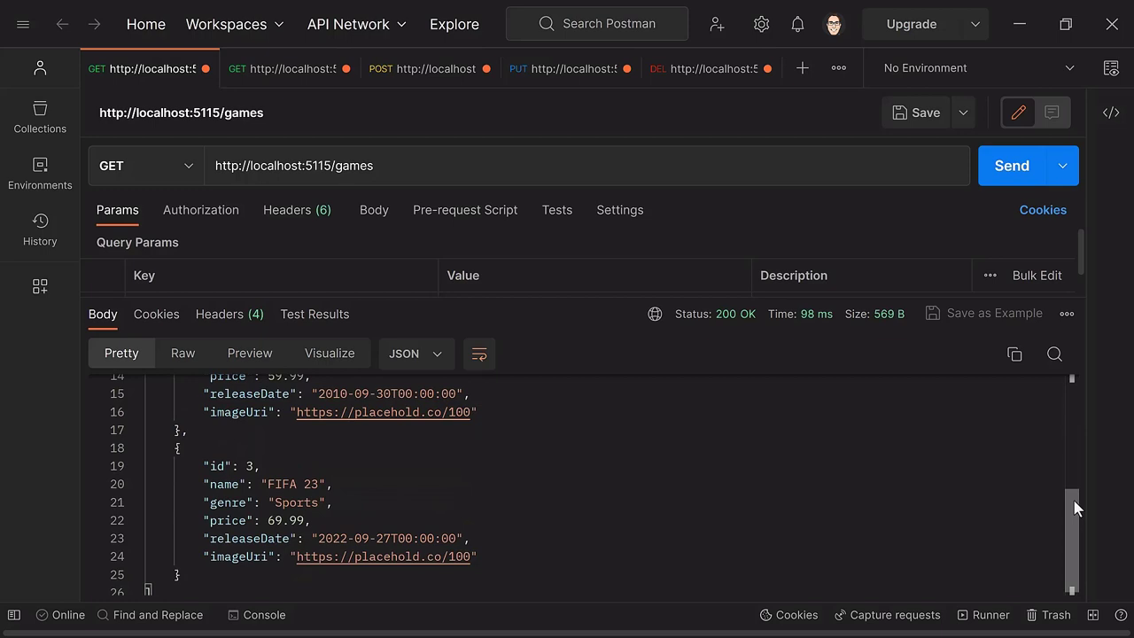
scroll(up, 3)
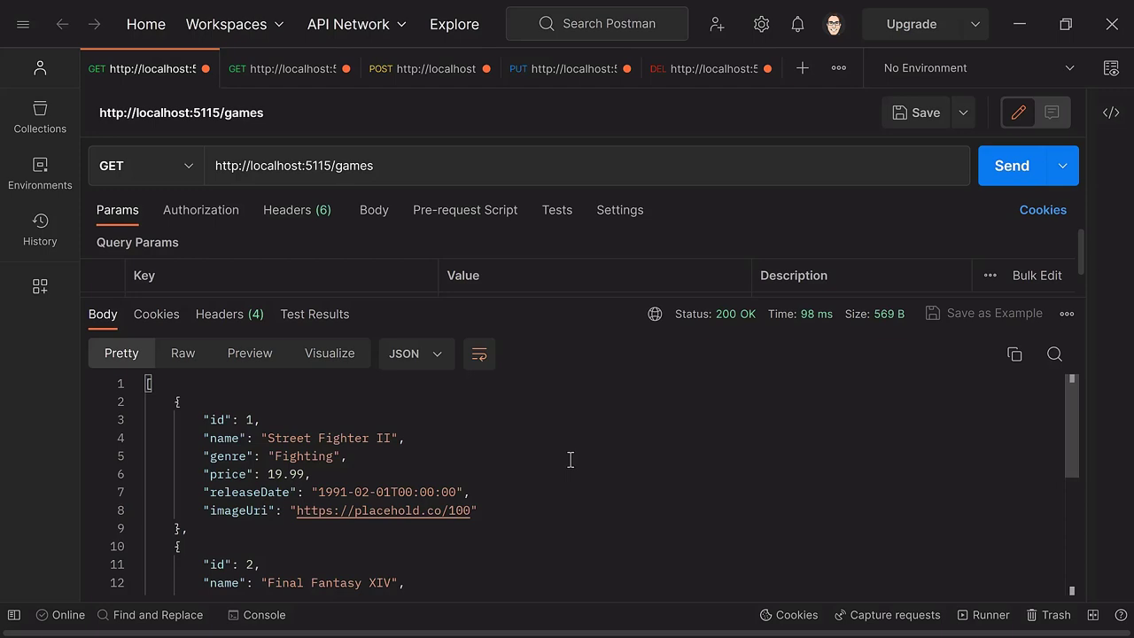
click(429, 67)
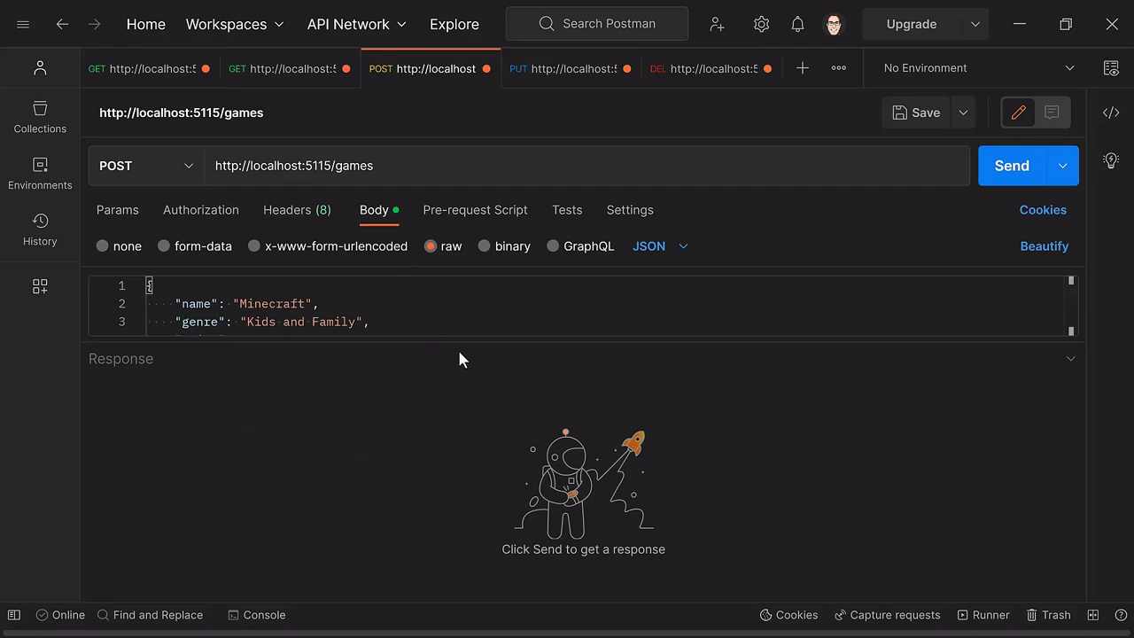
Step: POST Minecraft for 201 Created, then resend with an empty name to get the 400 Name-required error
click(1009, 167)
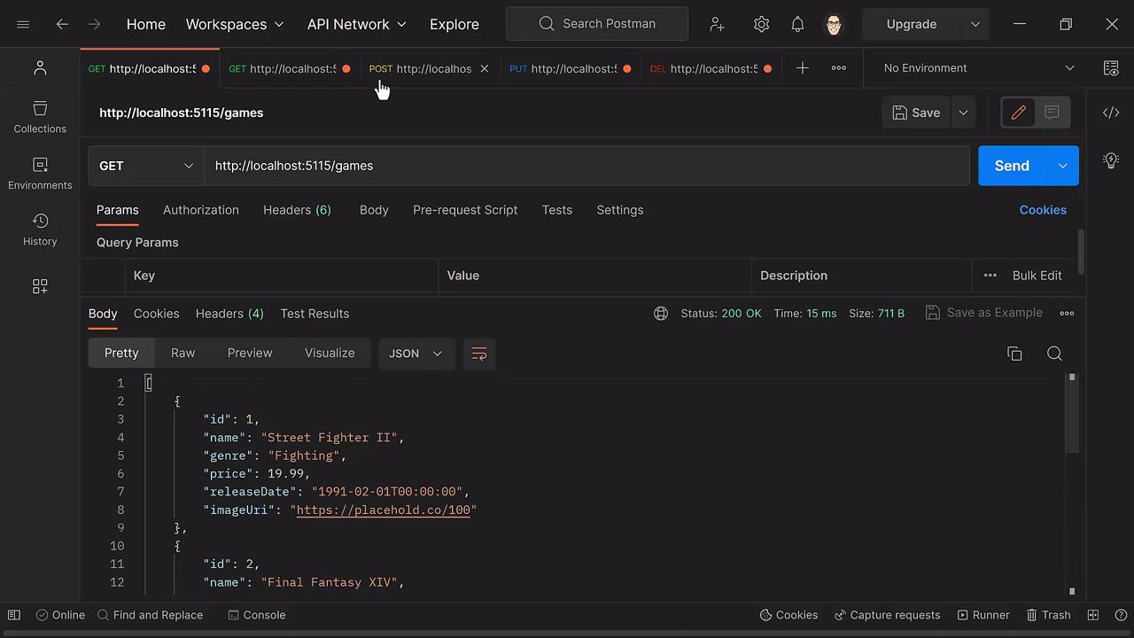
click(428, 67)
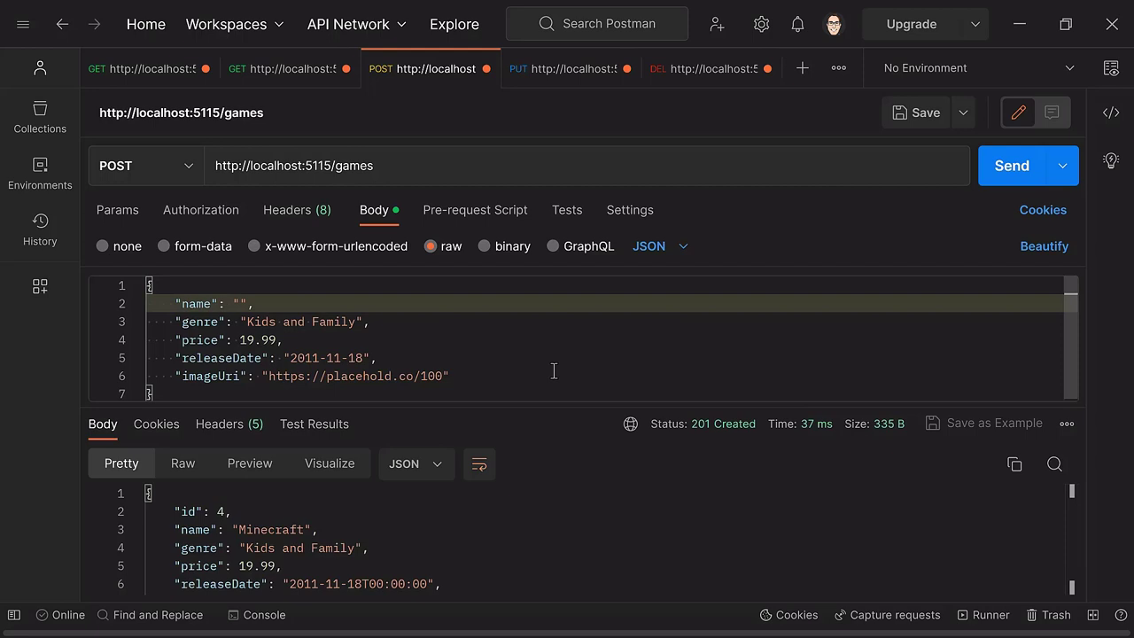
click(1009, 166)
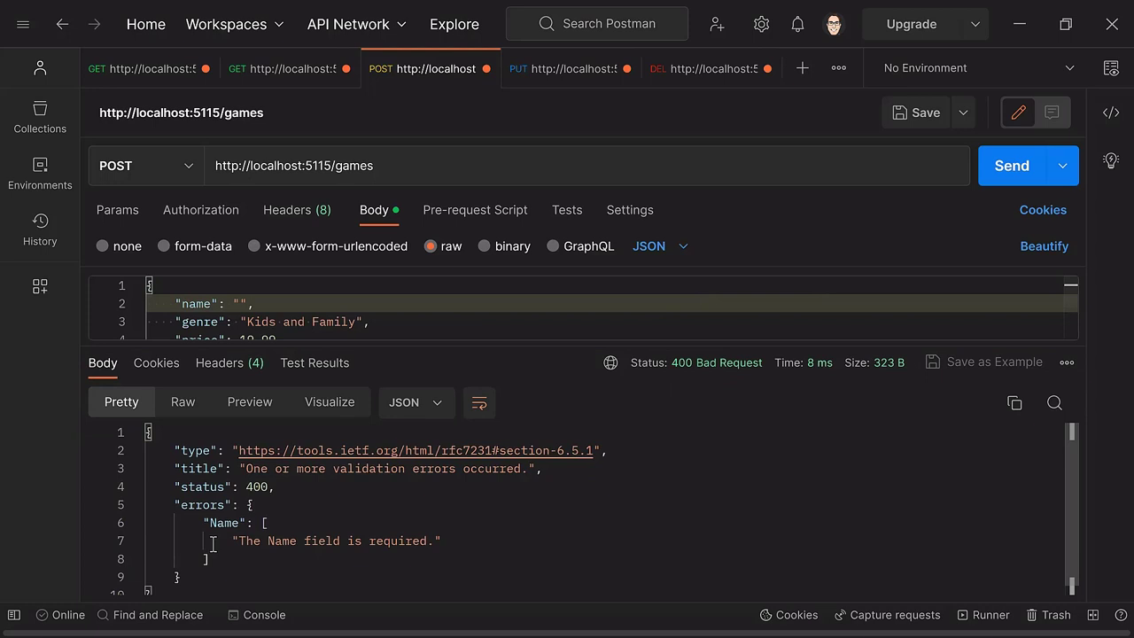